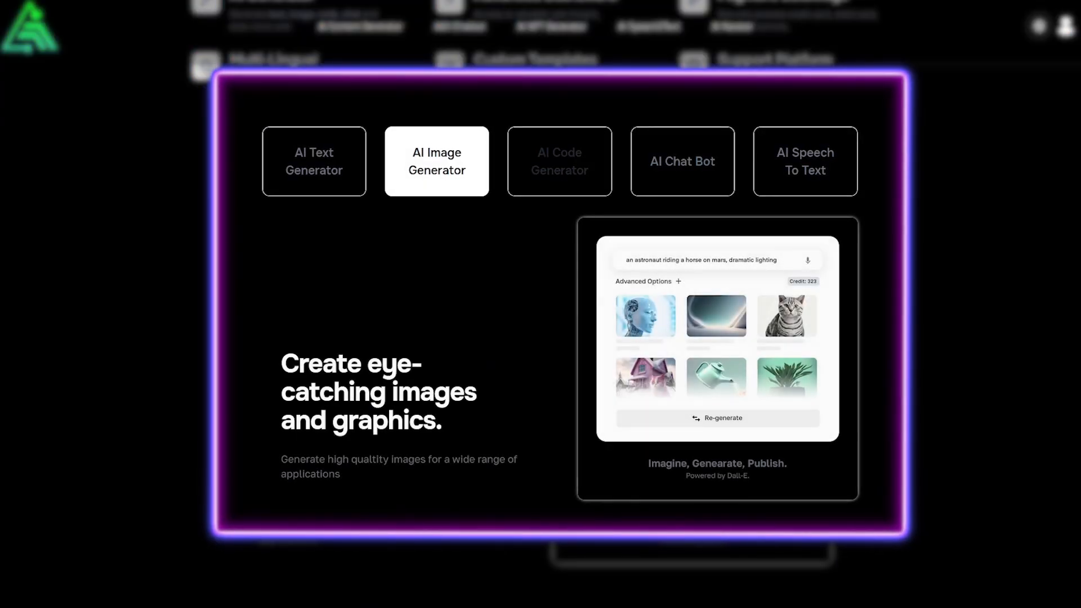
- Preview the AI Code Generator and AI Chat Bot showcases, then move on to the AI Writer dashboard
left_click(559, 158)
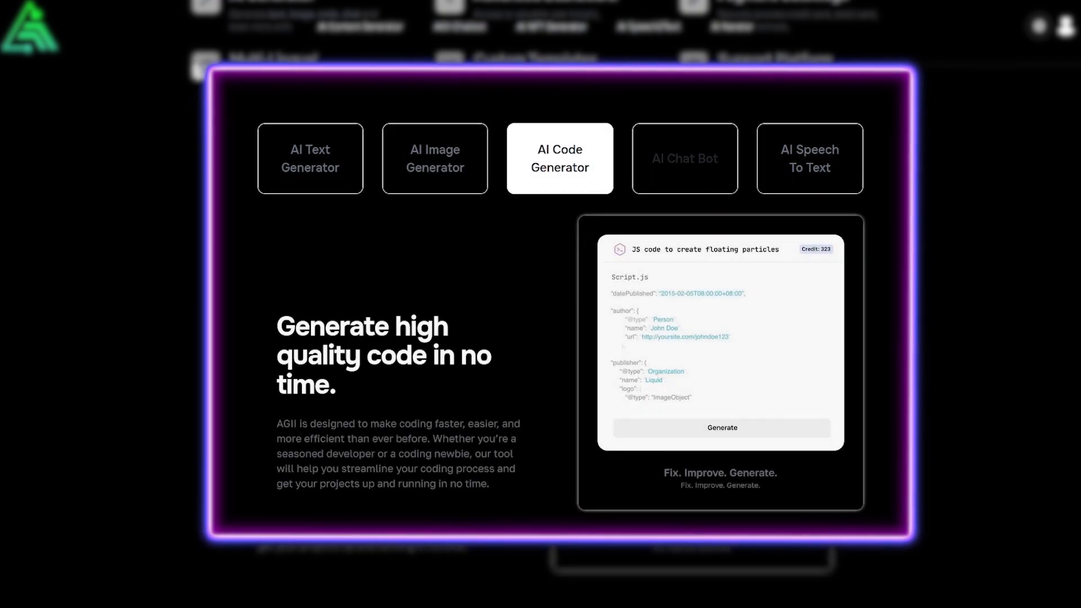
left_click(684, 157)
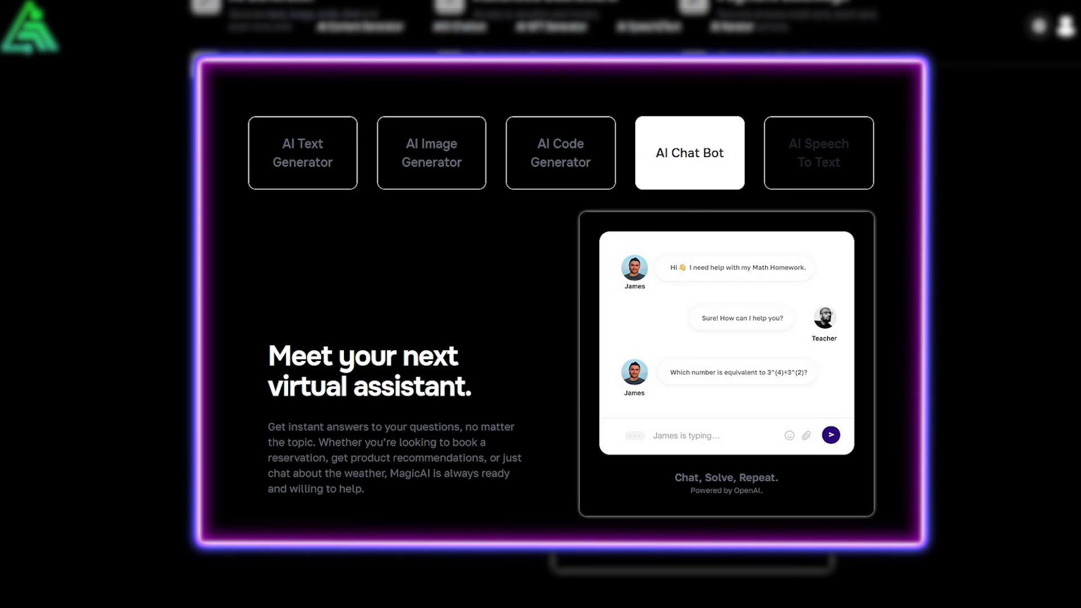
left_click(818, 152)
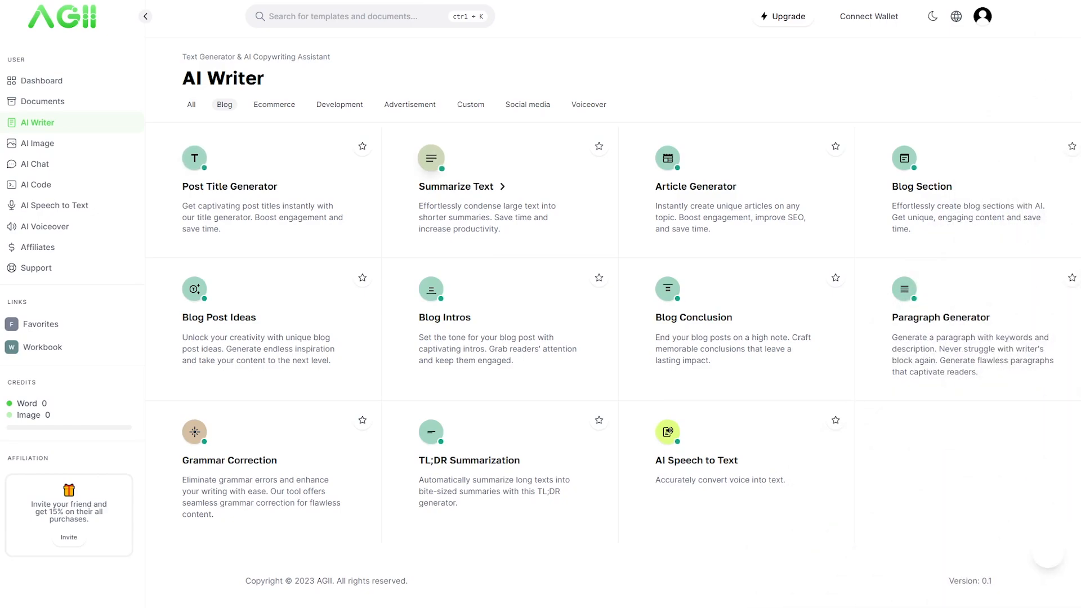
- Browse the Development, Advertisement, Custom, Social media and Voiceover template categories in AI Writer
left_click(273, 103)
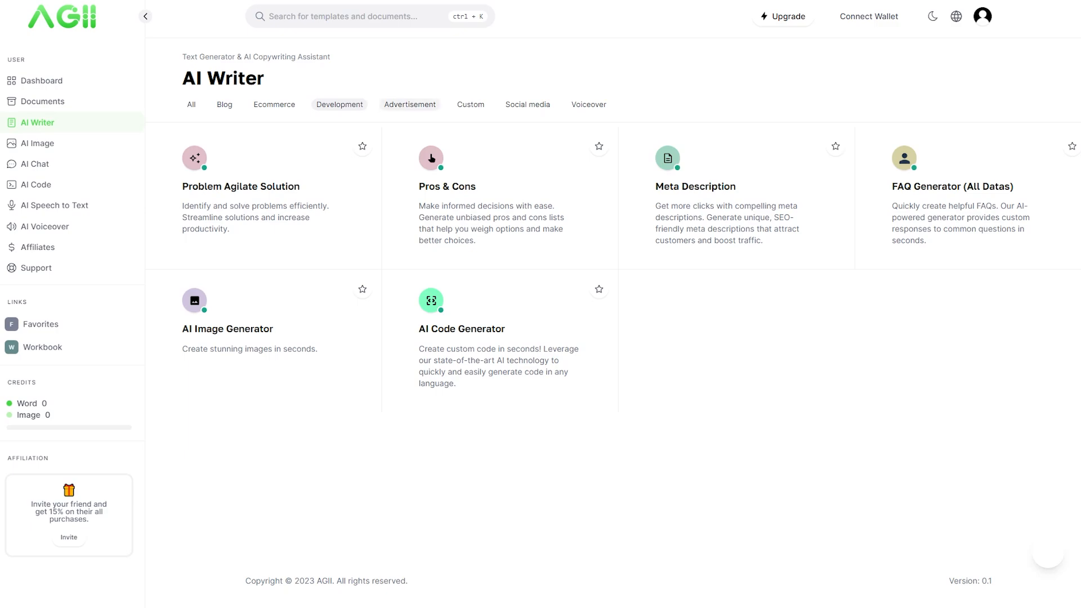
left_click(410, 104)
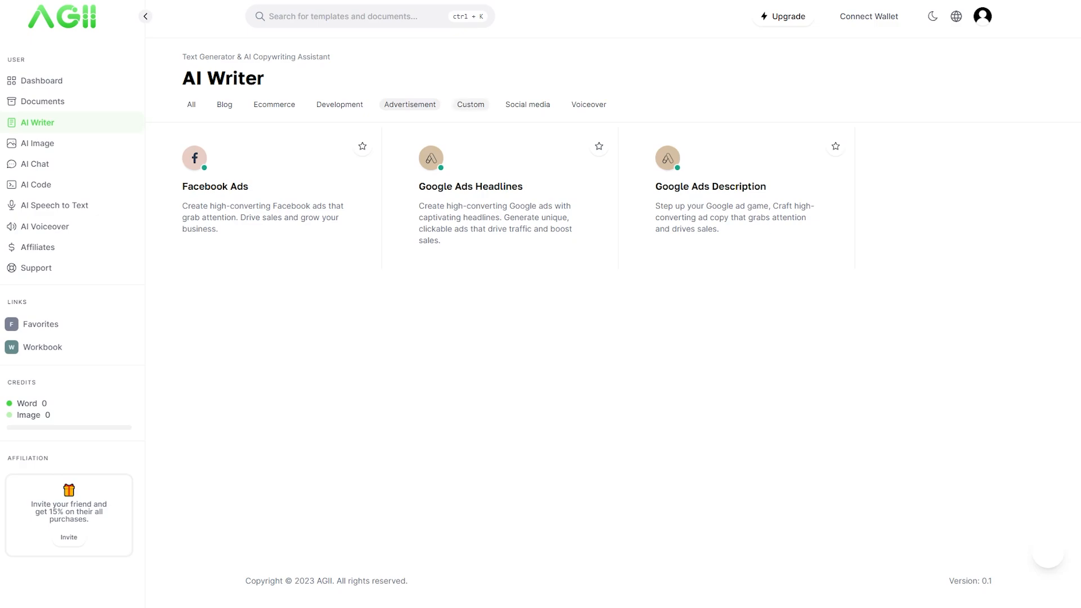
left_click(470, 103)
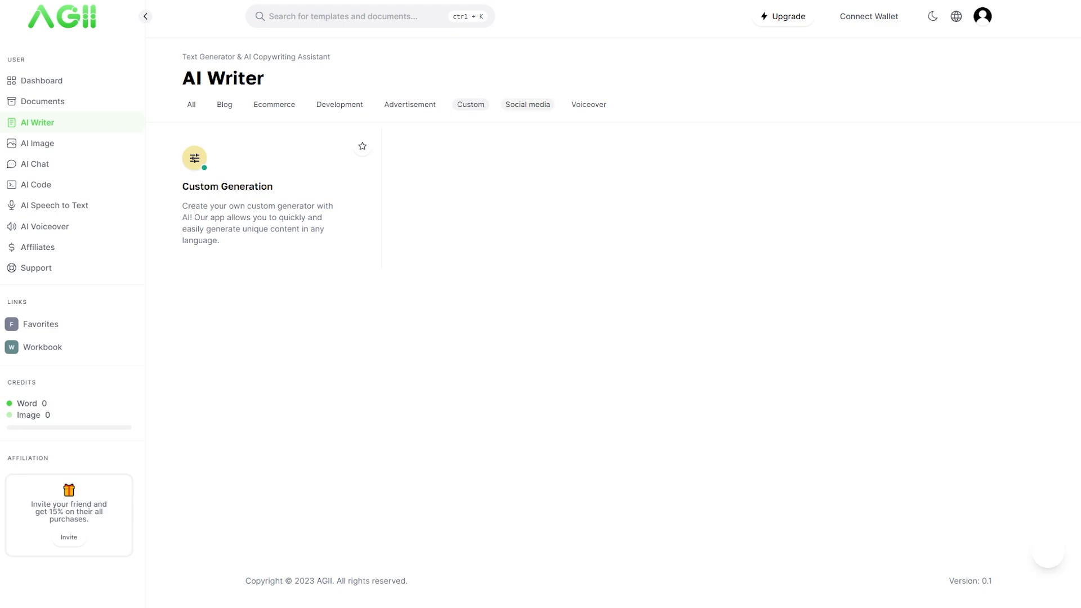
left_click(527, 104)
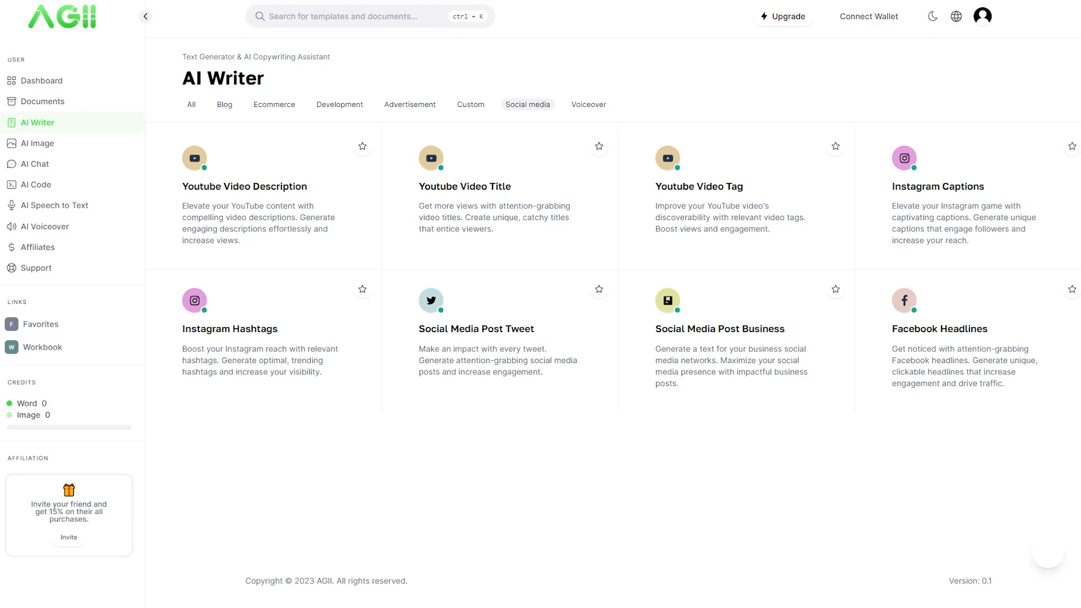
left_click(589, 104)
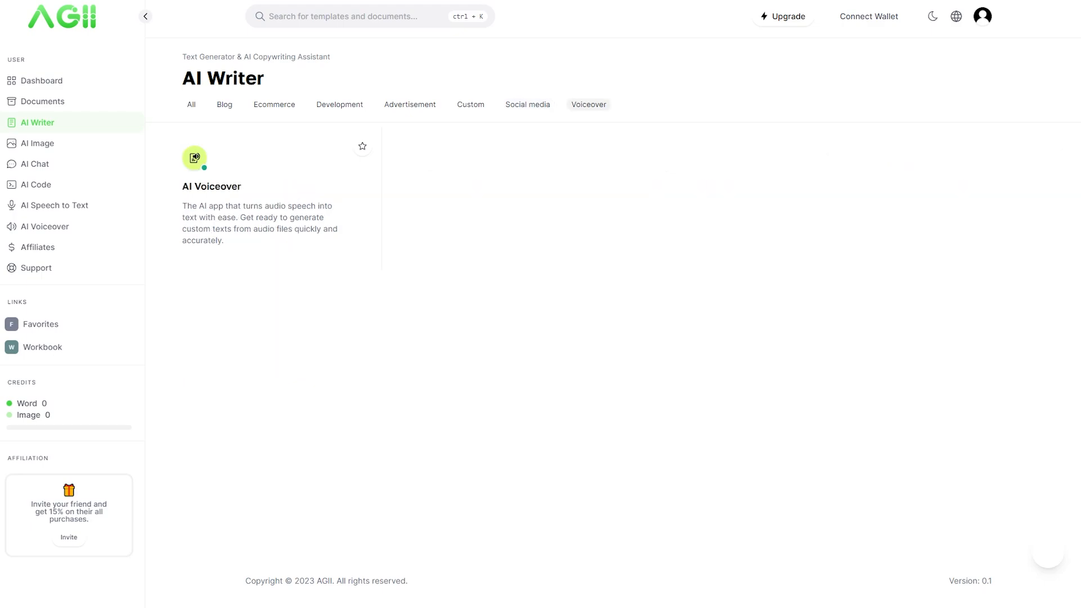
- Return to the All category and look down the full list of writing templates
left_click(191, 104)
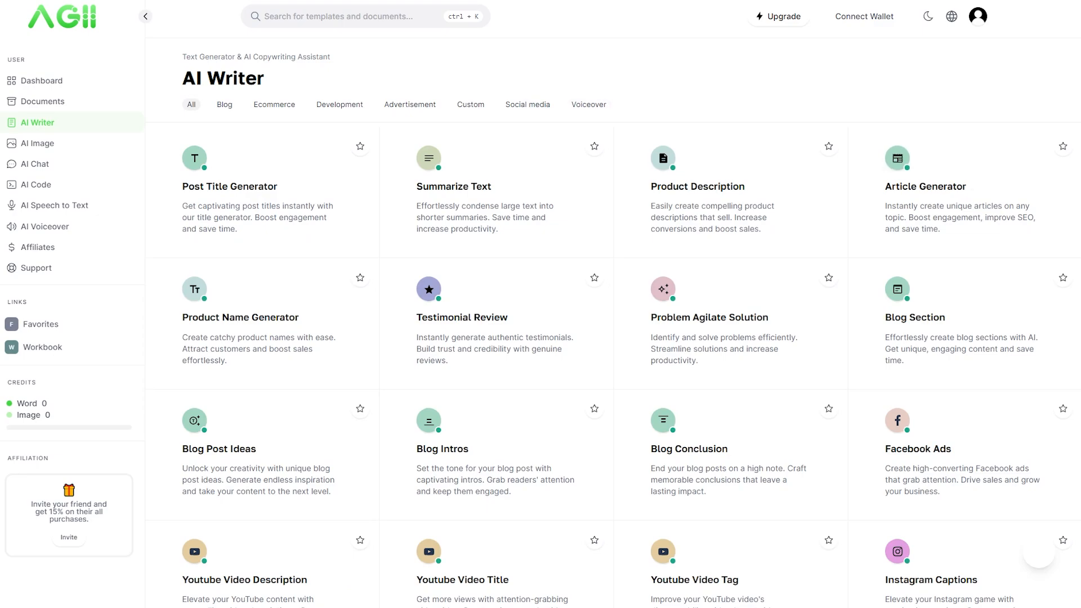
scroll("down", 3)
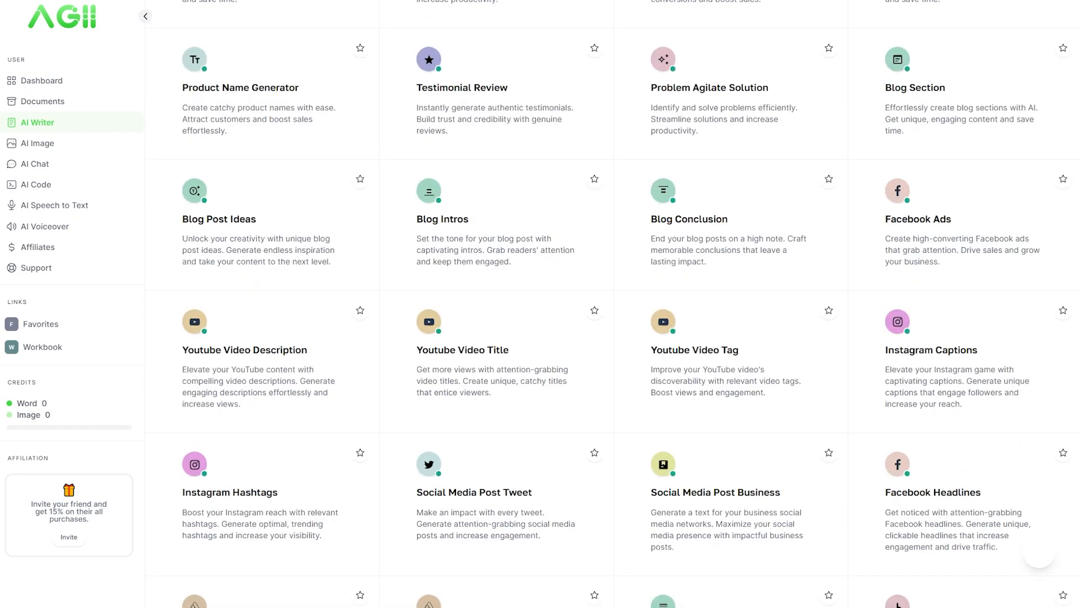
scroll("down", 3)
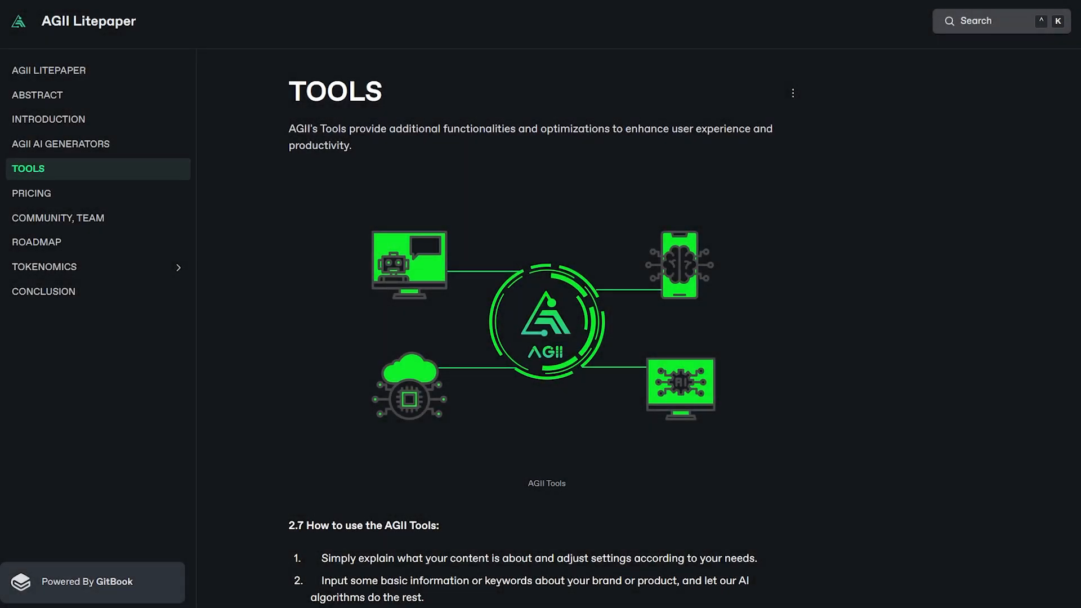
- Read down the litepaper's Tools page through the features after section 5.5
scroll("down", 3)
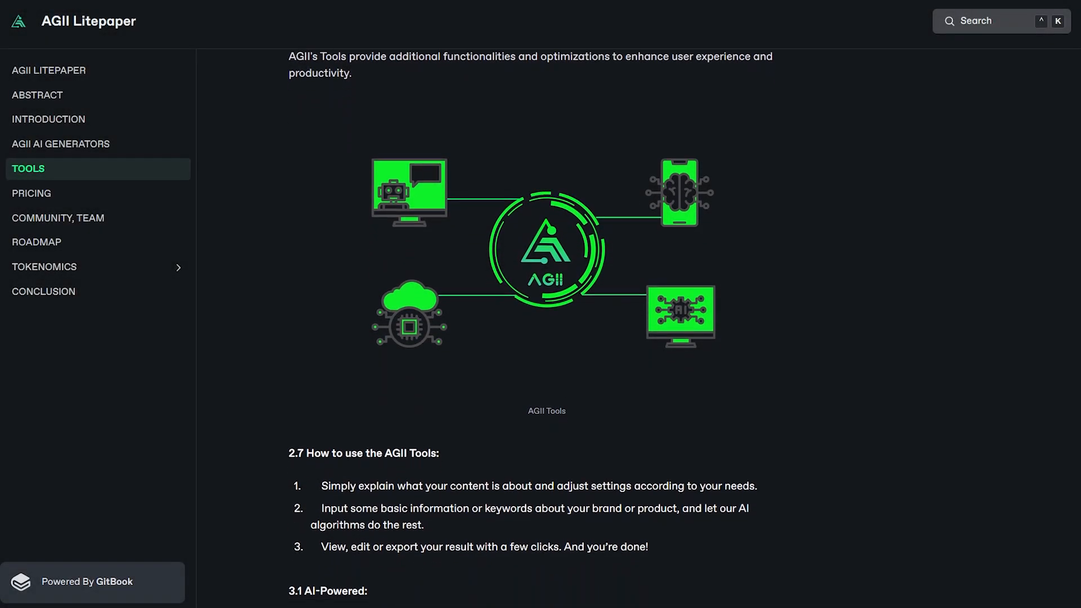
scroll("down", 3)
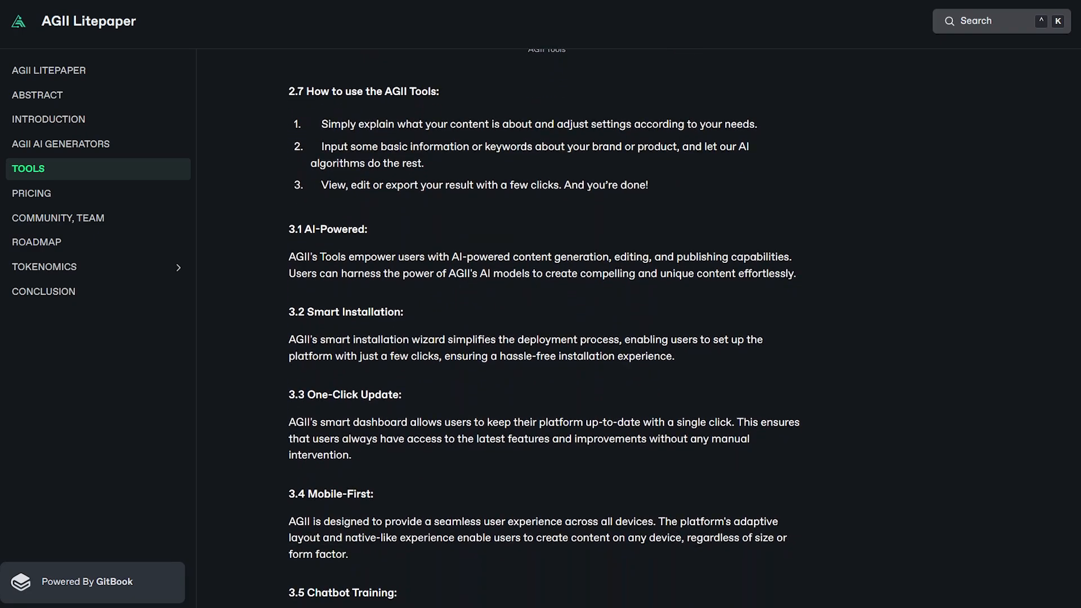
scroll("down", 3)
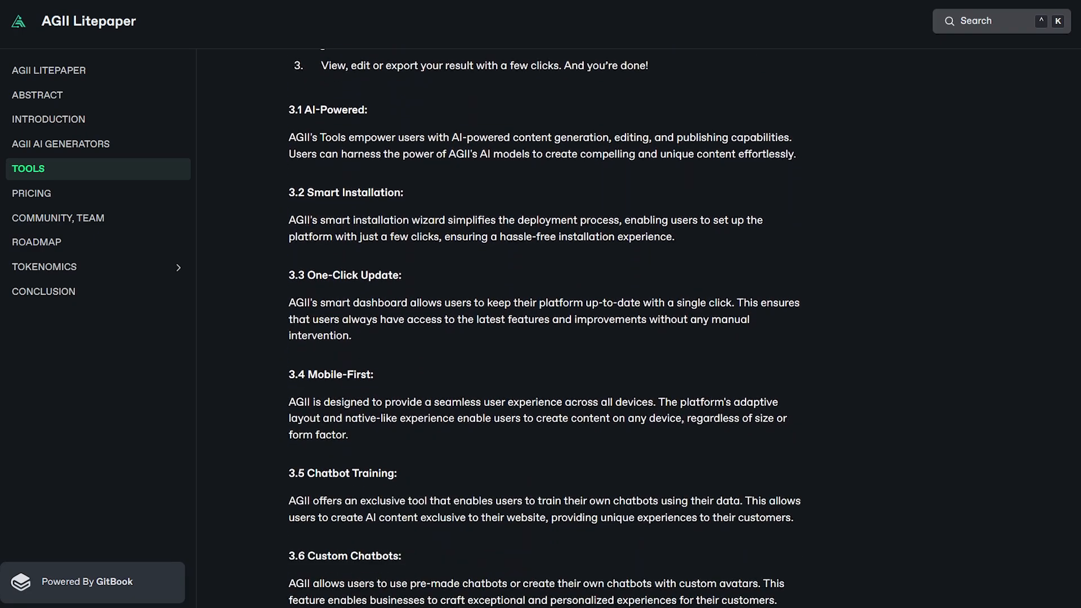
scroll("down", 3)
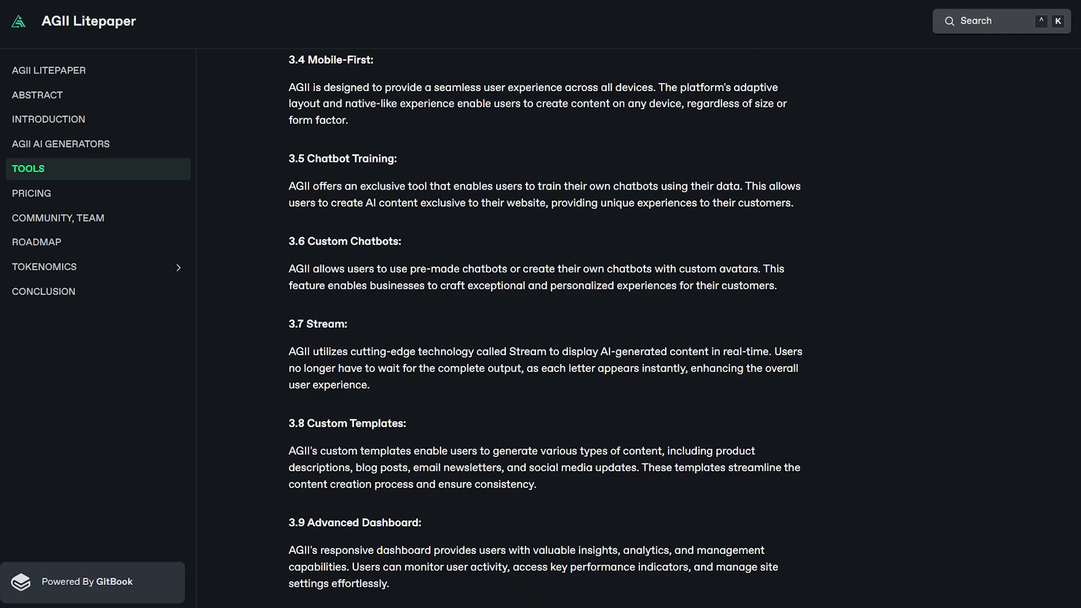
scroll("down", 3)
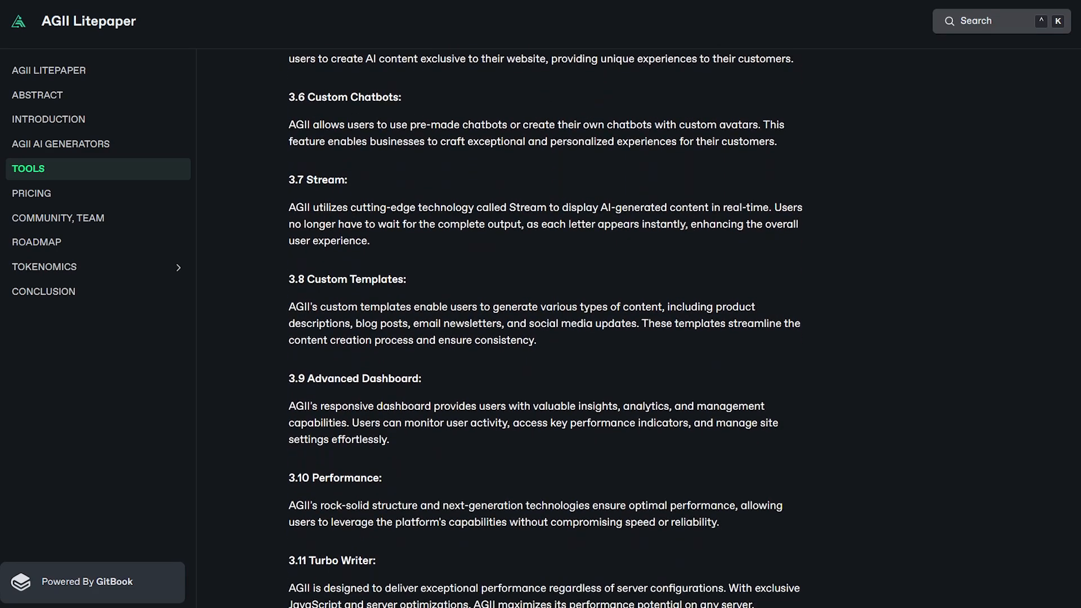
scroll("down", 3)
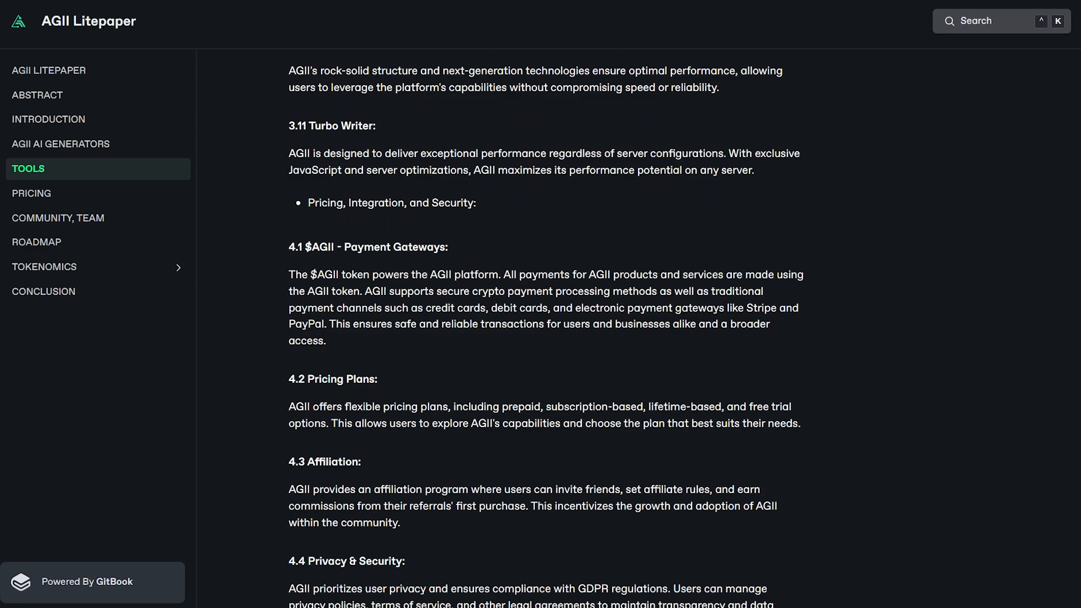
scroll("down", 3)
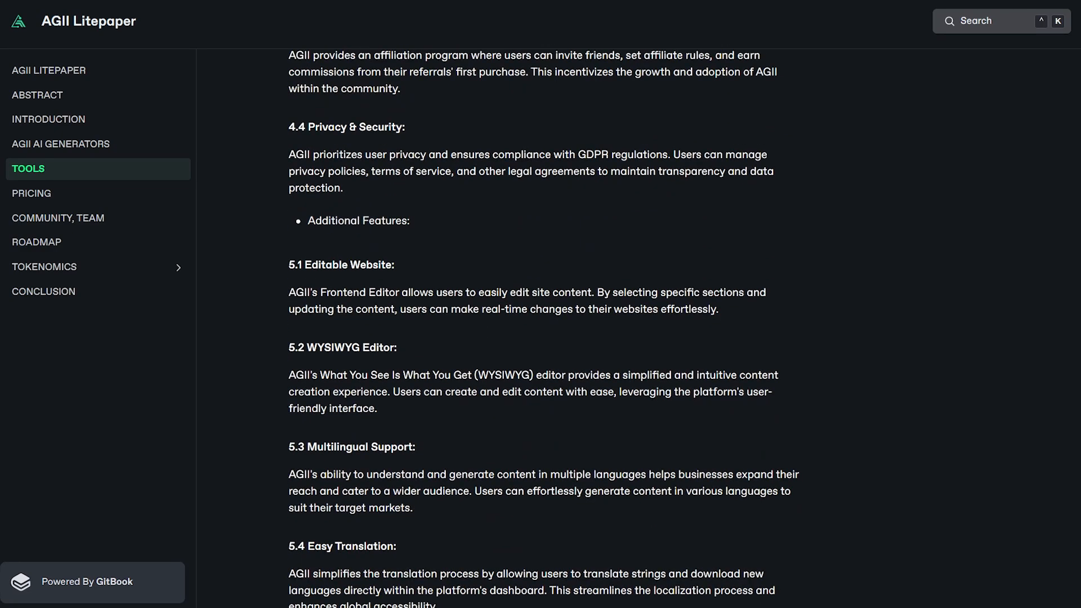
- Finish the Tools page at Multiple API Keys and Tokens, then move to the Tokenomics page
scroll("down", 3)
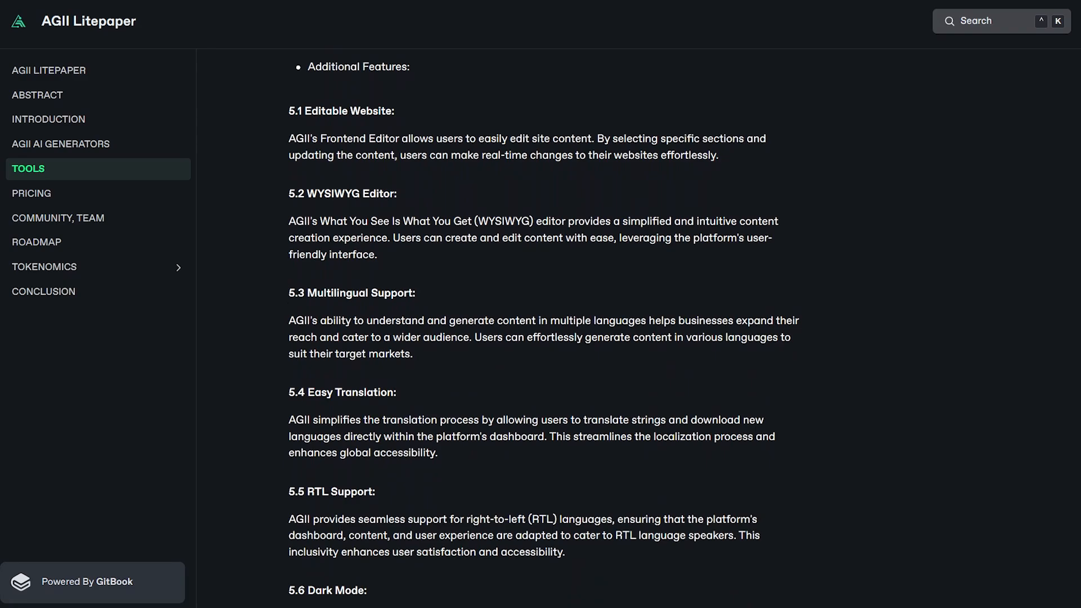
scroll("down", 3)
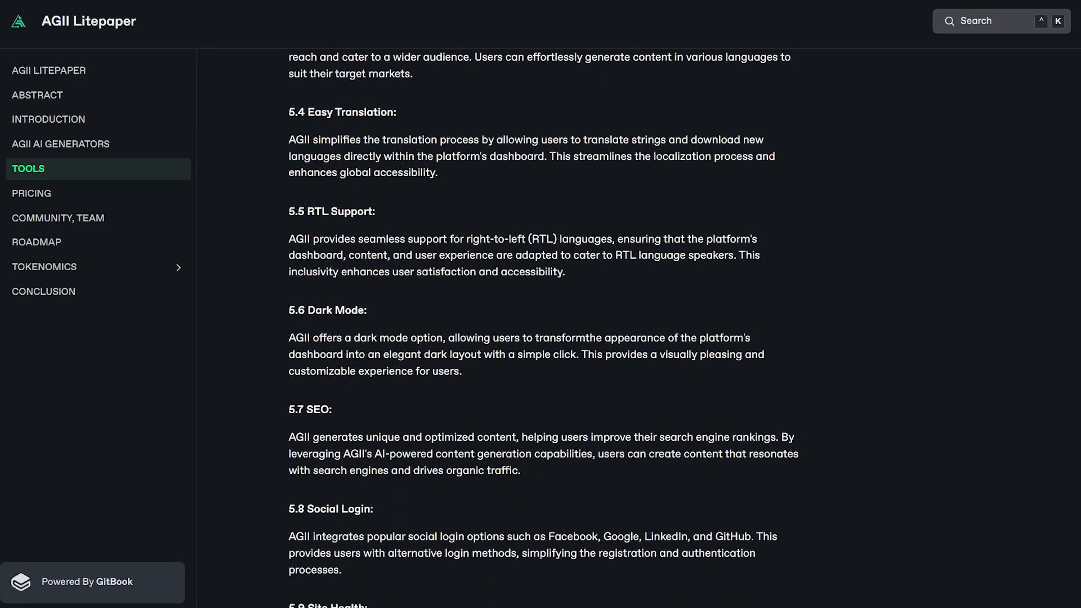
scroll("down", 3)
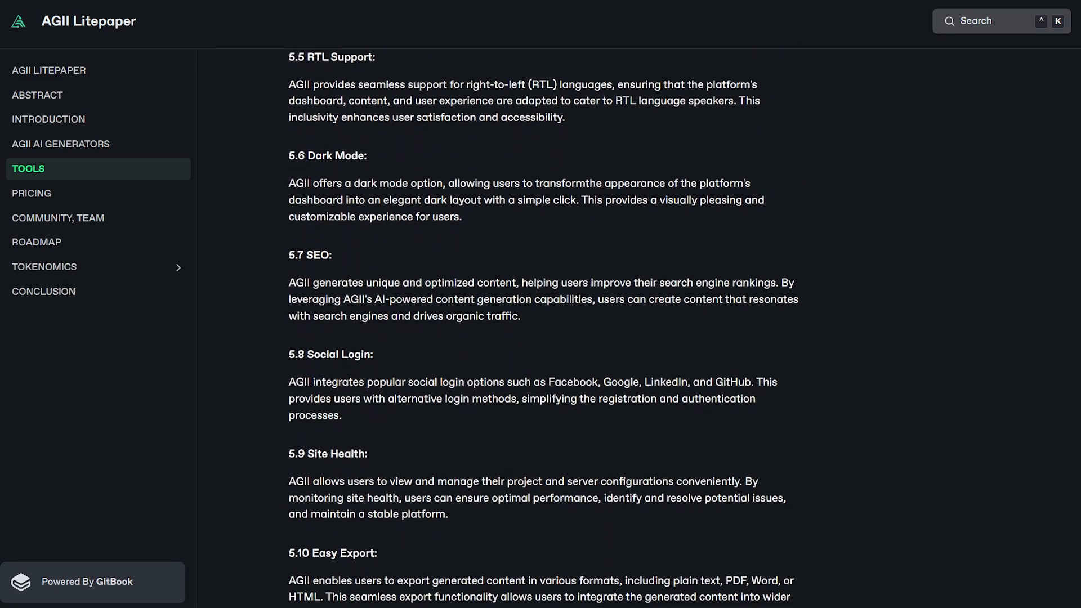
scroll("down", 3)
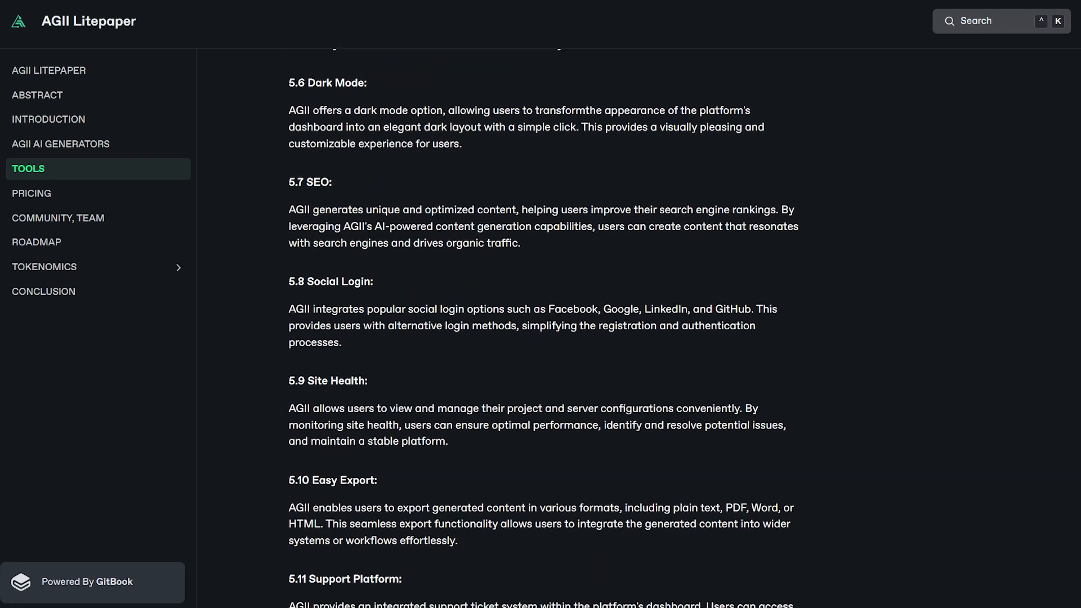
scroll("down", 3)
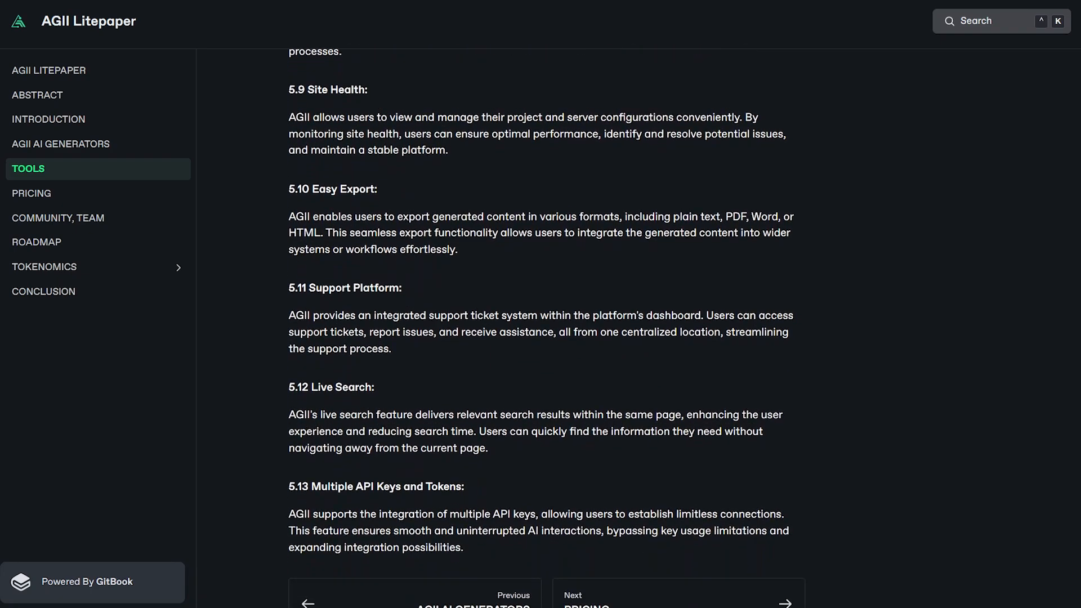
scroll("down", 3)
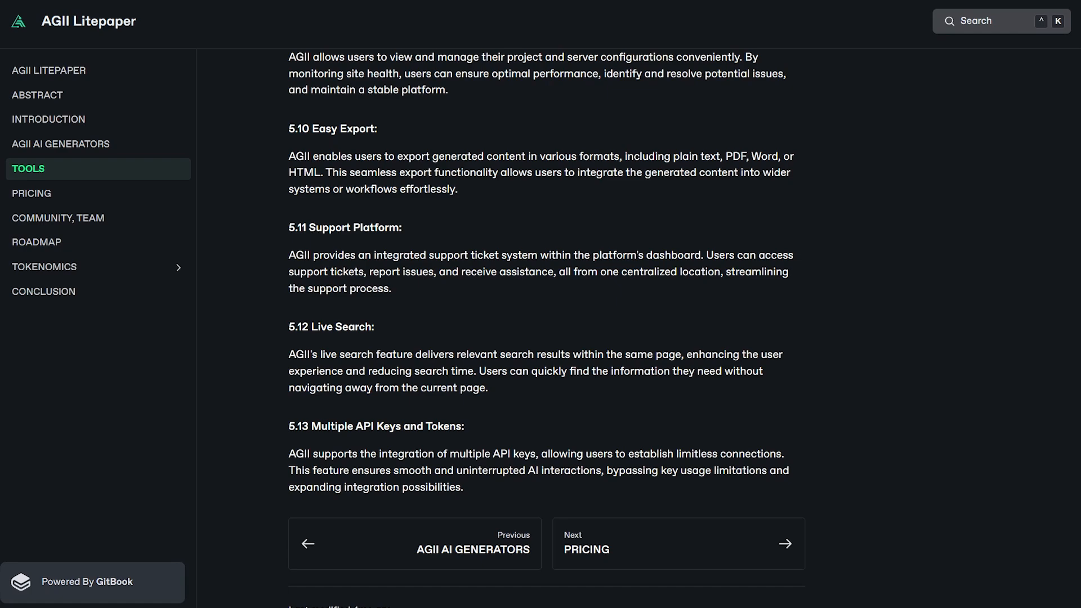
left_click(44, 267)
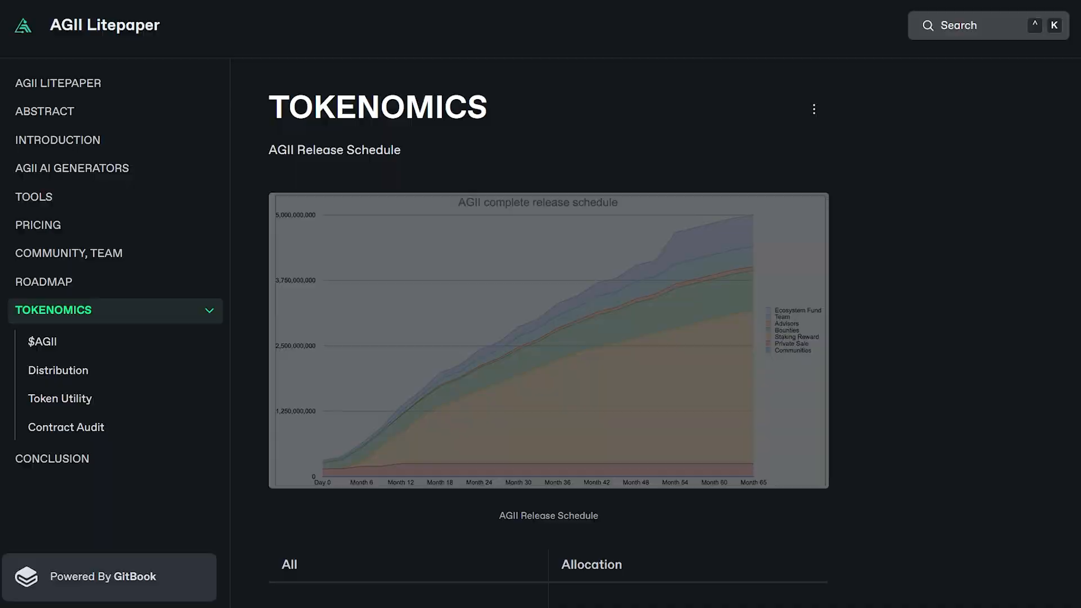
- Enlarge the AGII release schedule chart, then read down the token allocation table
left_click(549, 341)
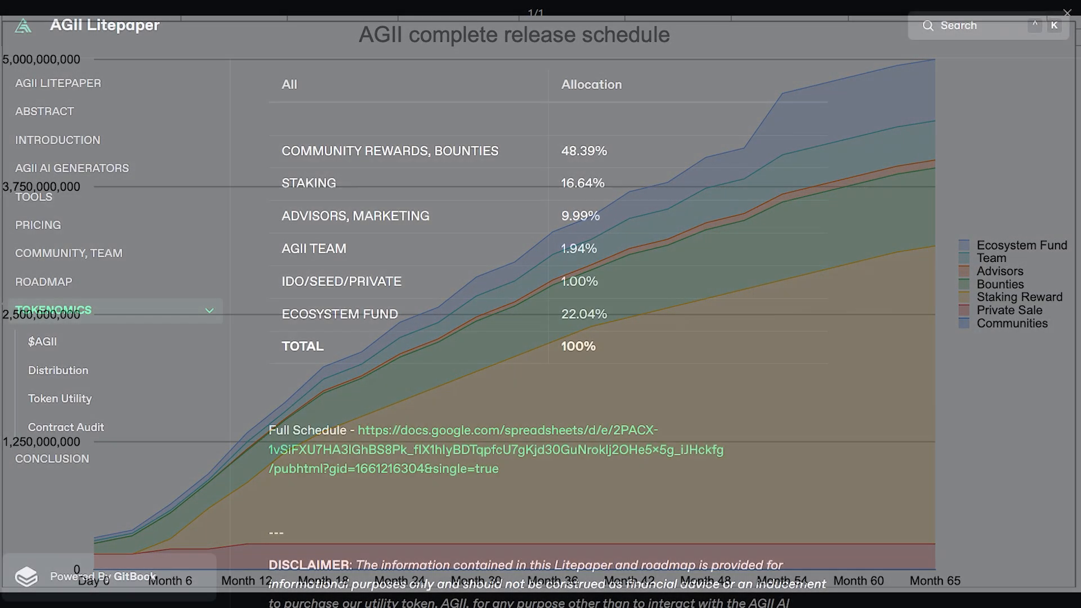
key("Escape")
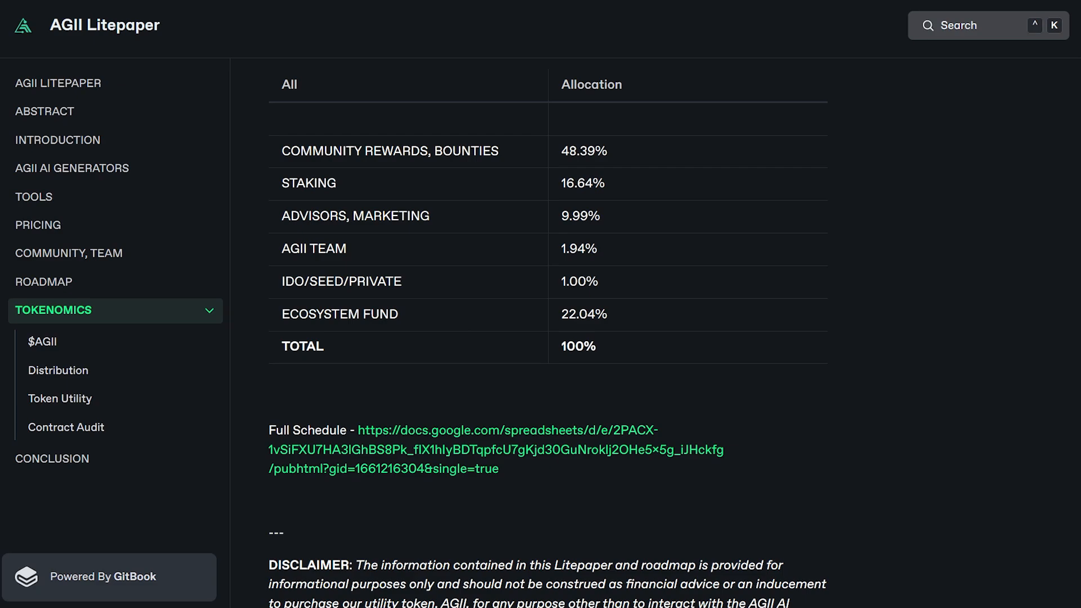
scroll("down", 3)
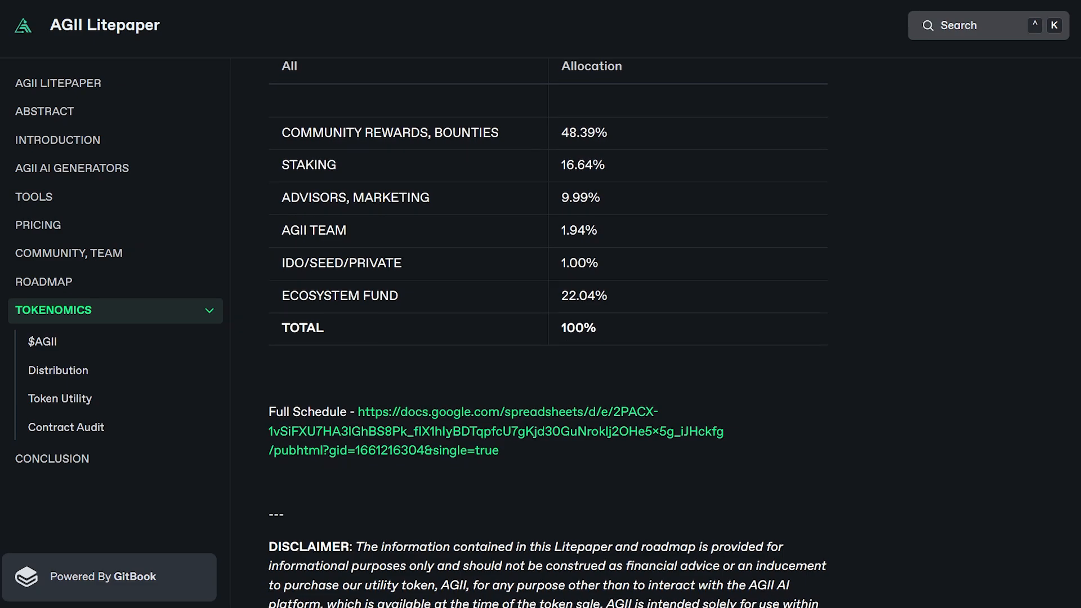
scroll("down", 3)
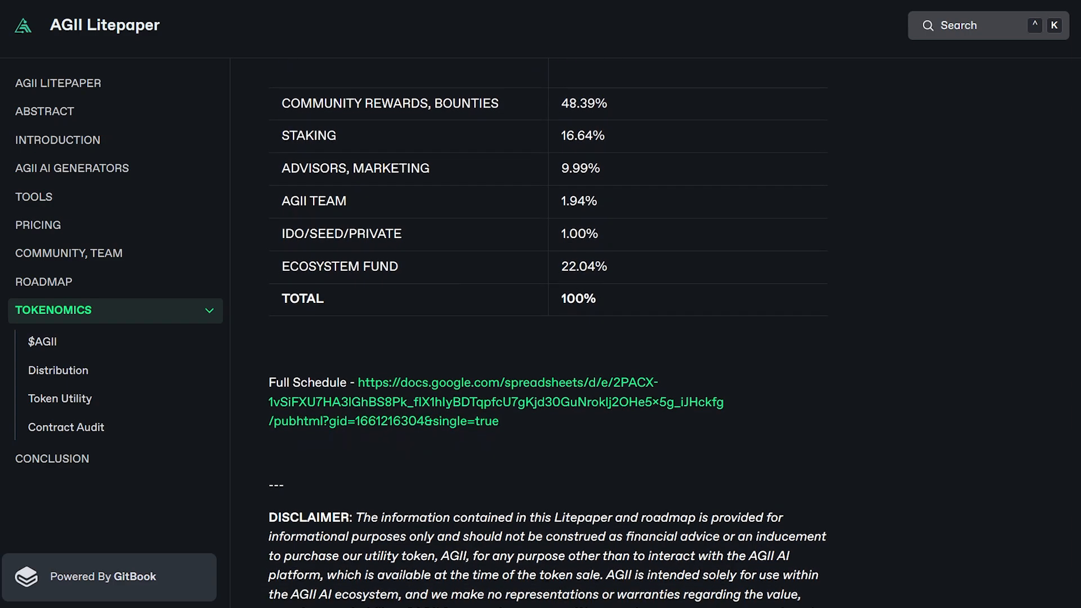
scroll("down", 3)
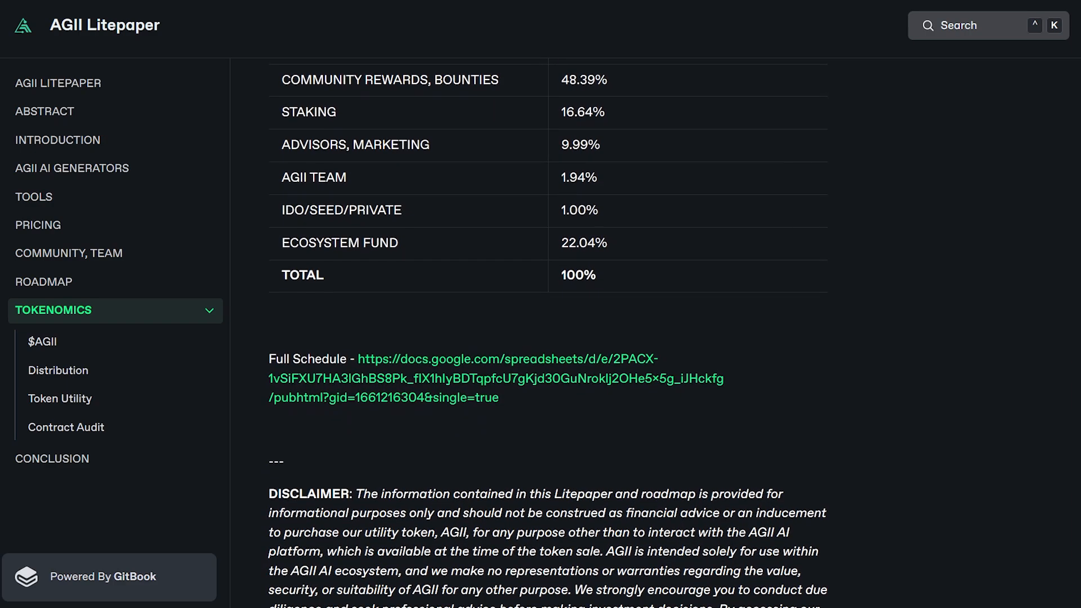
scroll("down", 3)
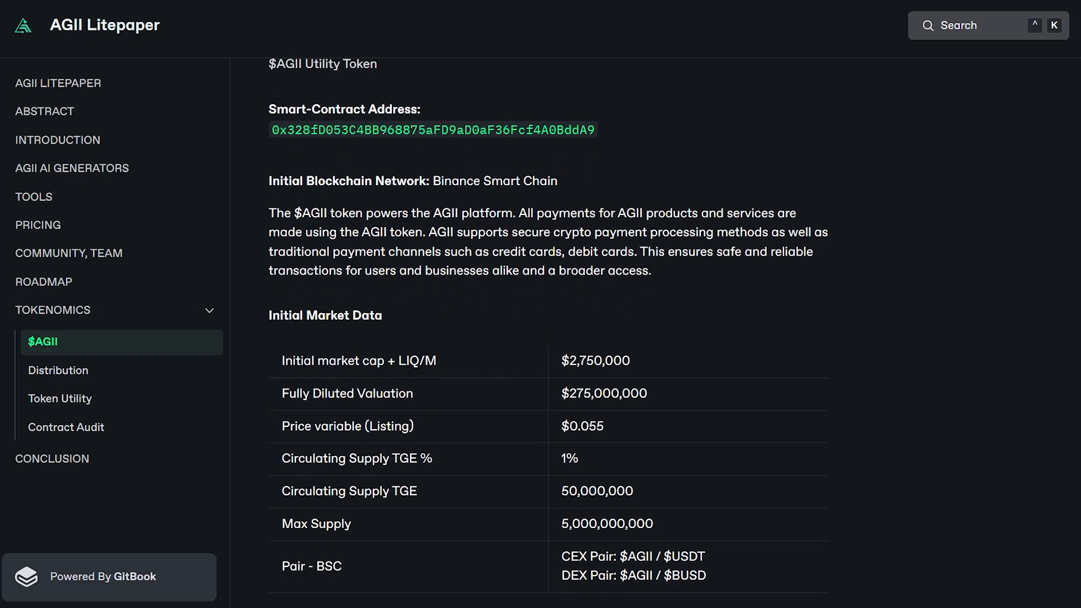
scroll("down", 3)
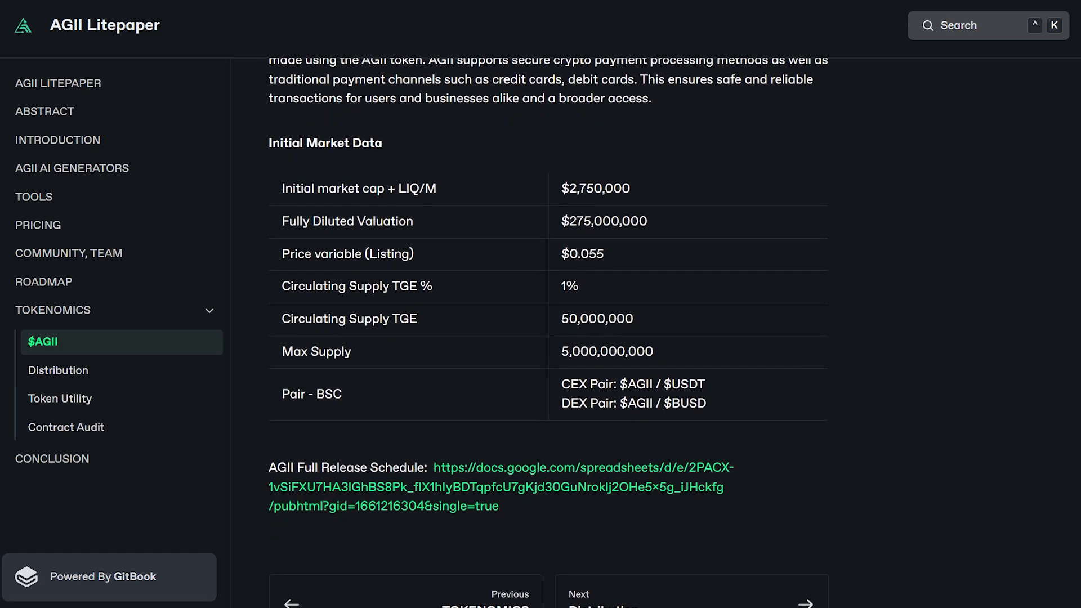
- View the Distribution subpage, then read the Token Utility page to its end
left_click(59, 370)
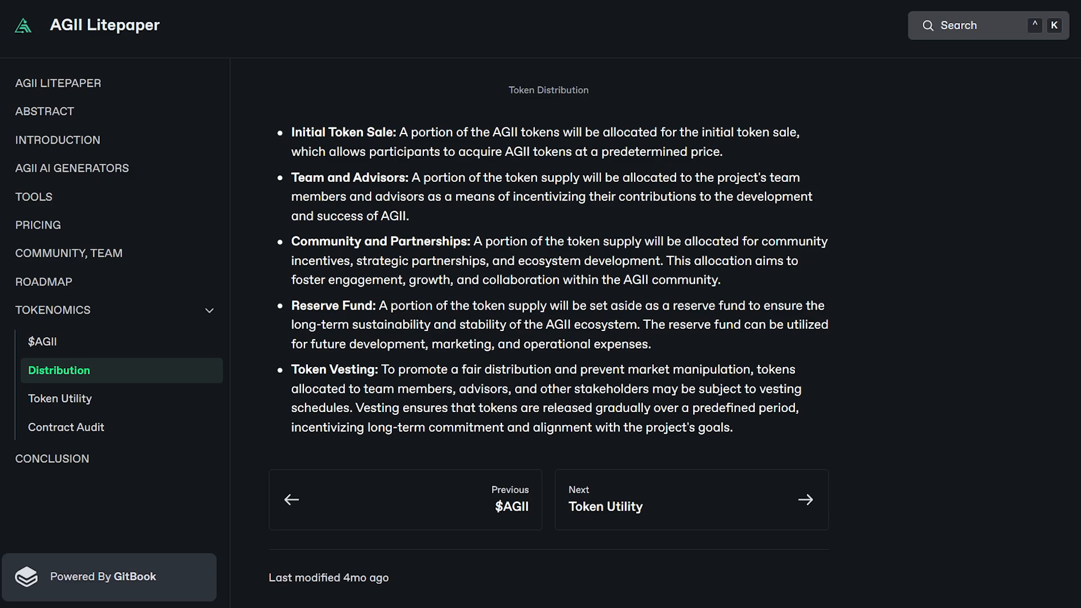
left_click(61, 398)
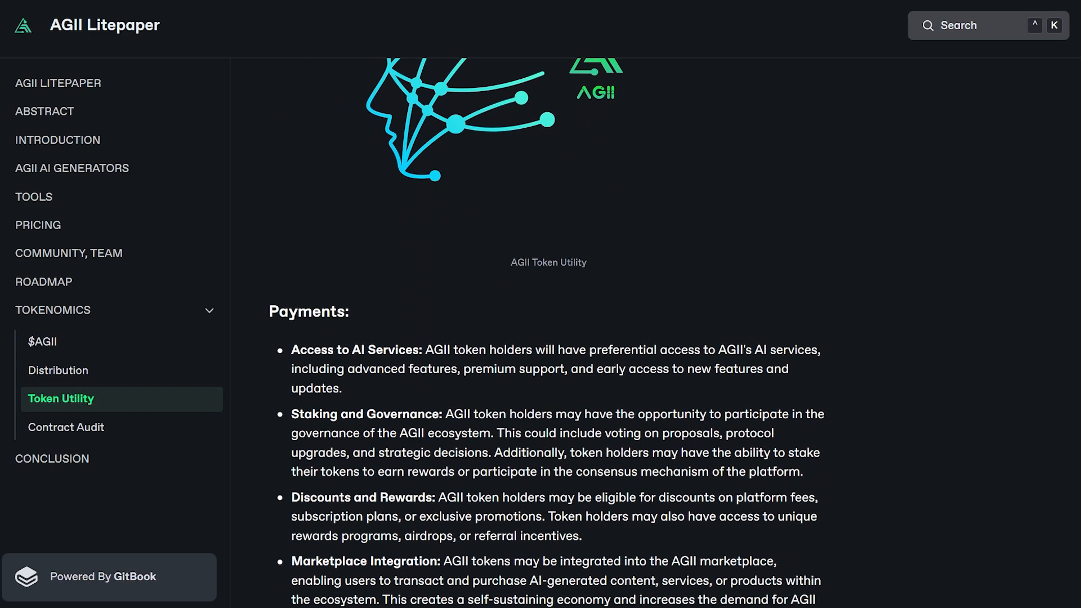
scroll("down", 3)
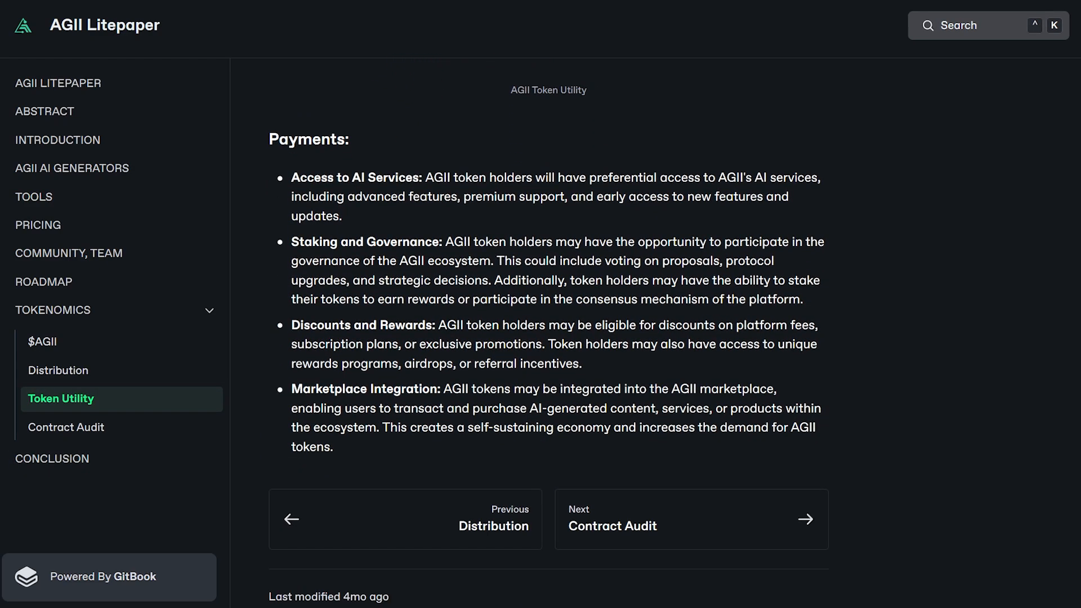
- View the litepaper's Roadmap page and read down its milestones
left_click(44, 282)
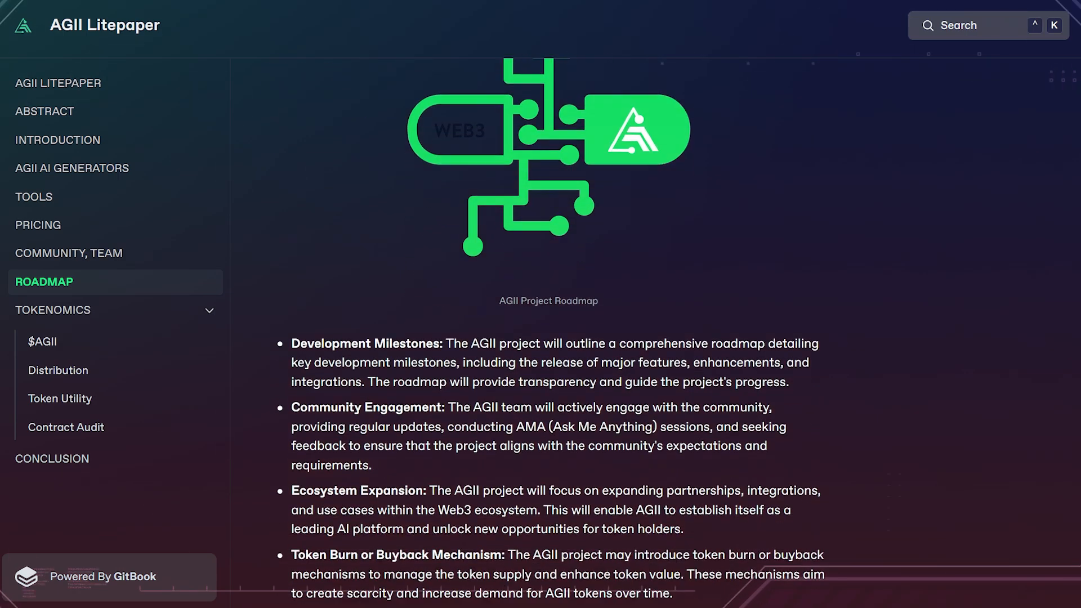
scroll("down", 3)
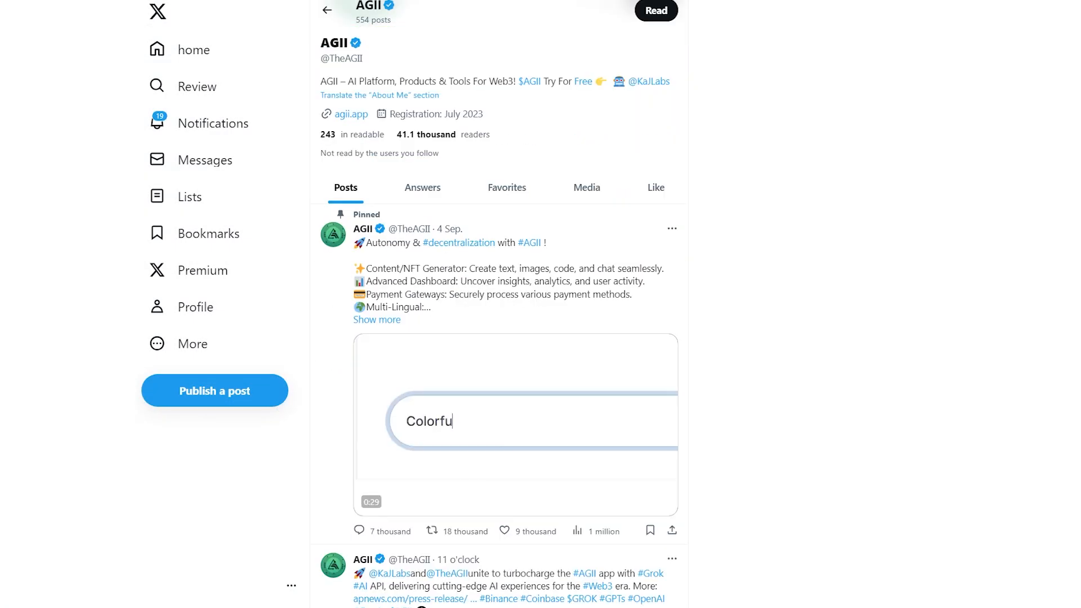
- Scroll the AGII X timeline past the pinned post to later video posts, including the KaJ Labs Grok announcement
scroll("down", 3)
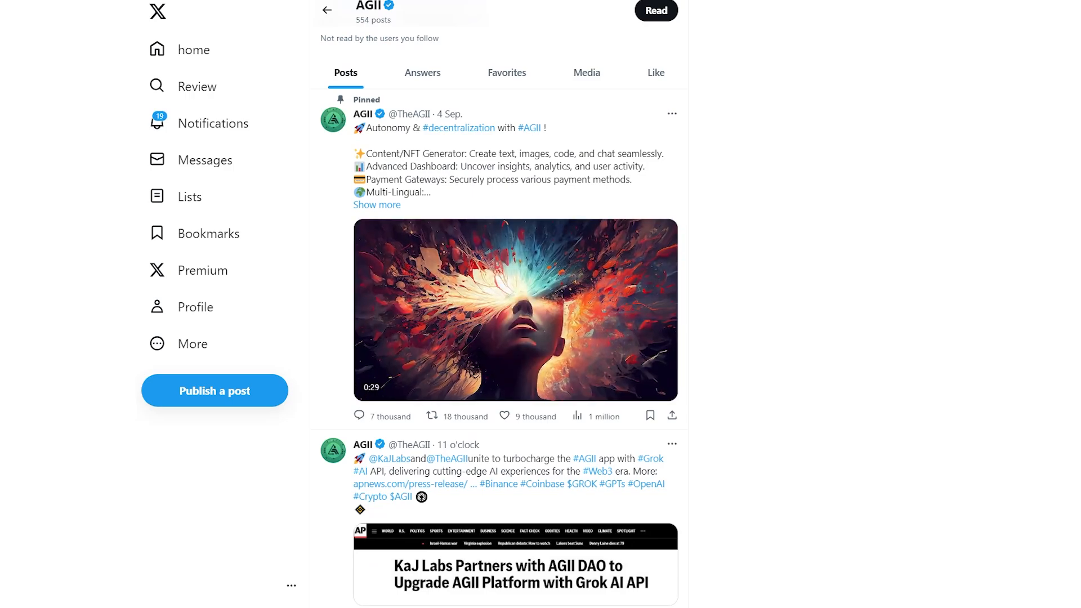
scroll("down", 3)
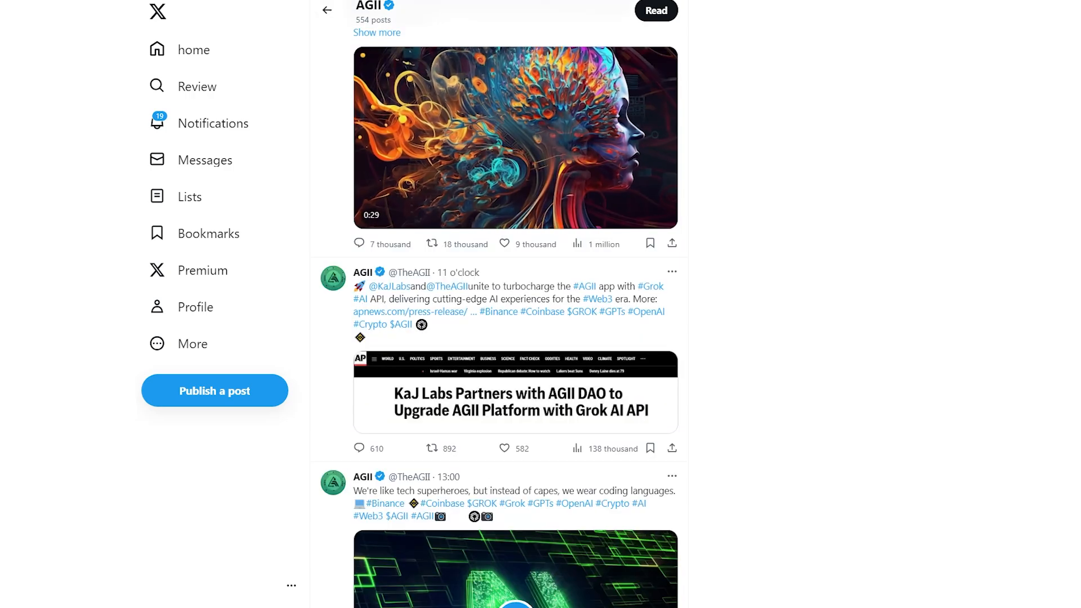
scroll("down", 3)
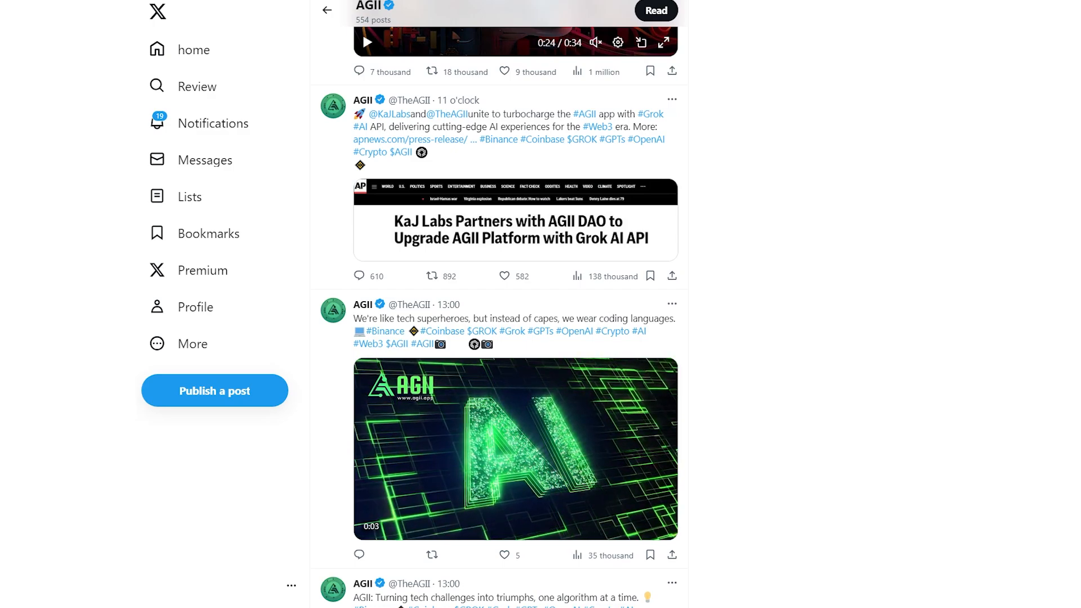
scroll("down", 3)
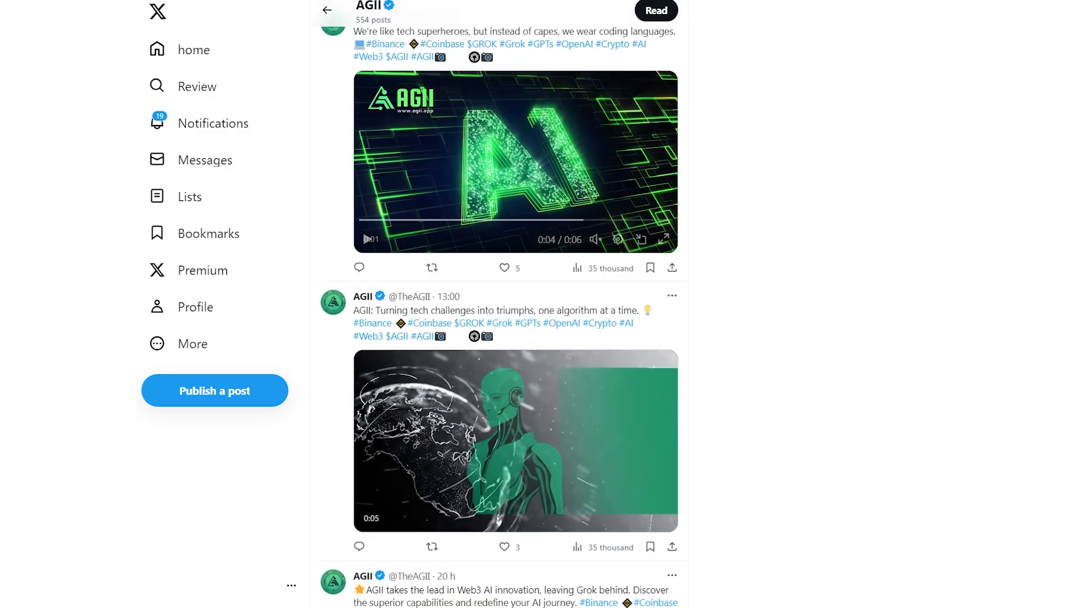